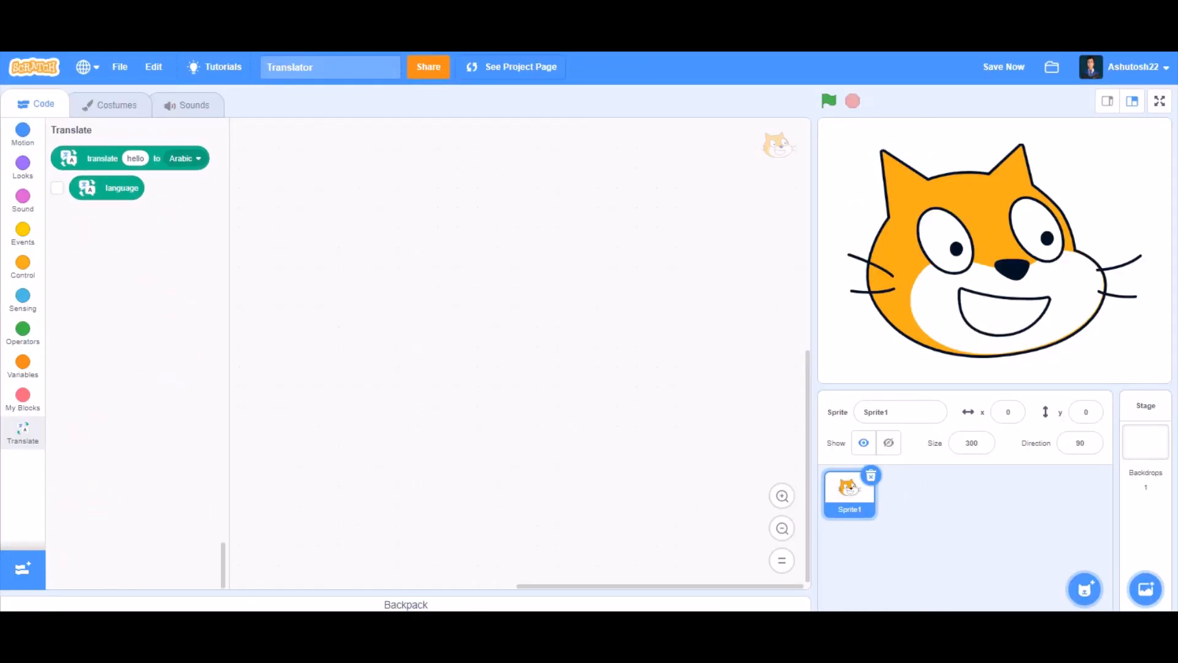
Step: Begin a green-flag script that asks "Hi! What do you want to translate?" and waits
left_click(22, 234)
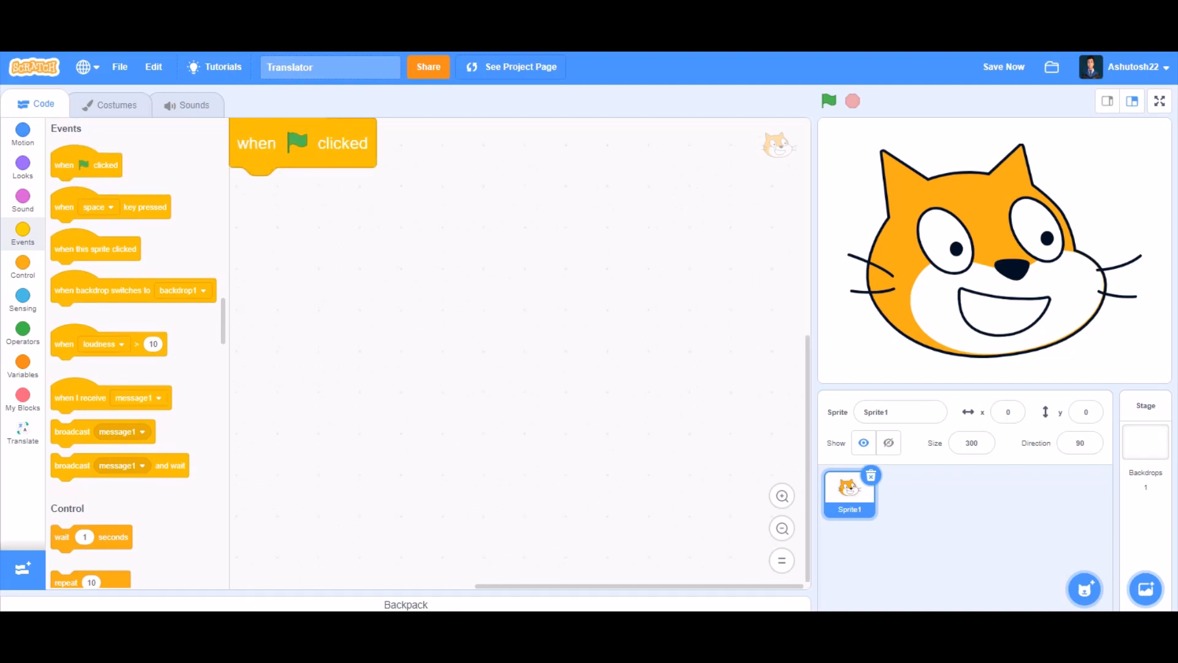
left_click(22, 297)
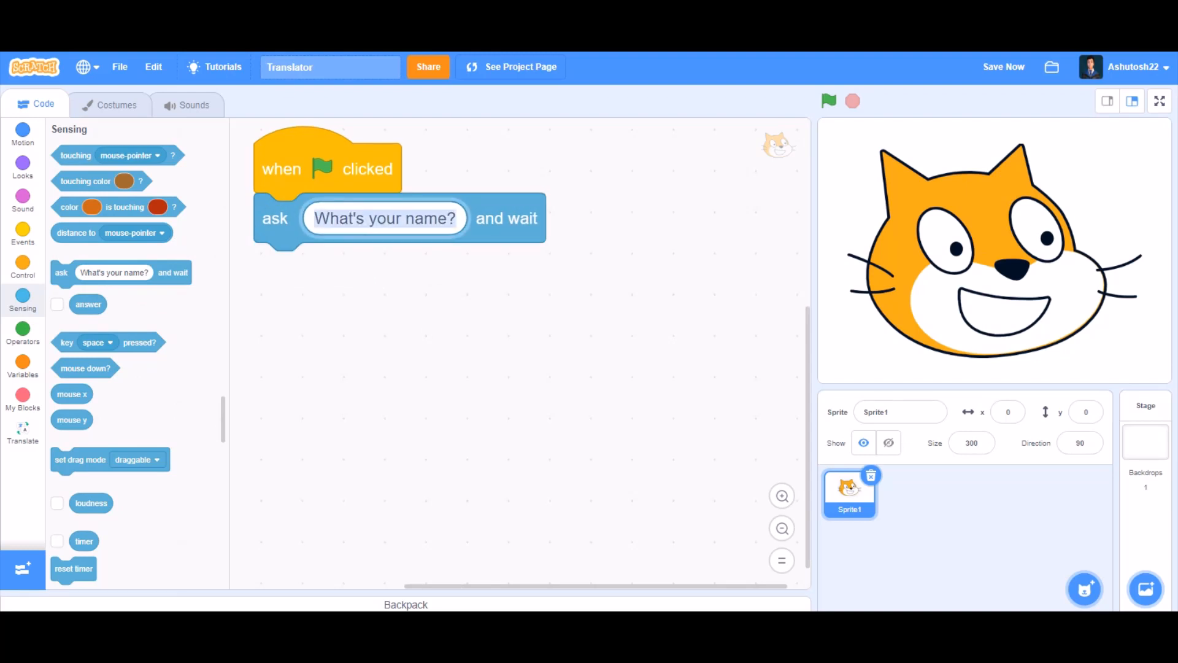
type("Hi! What do you want to translate?")
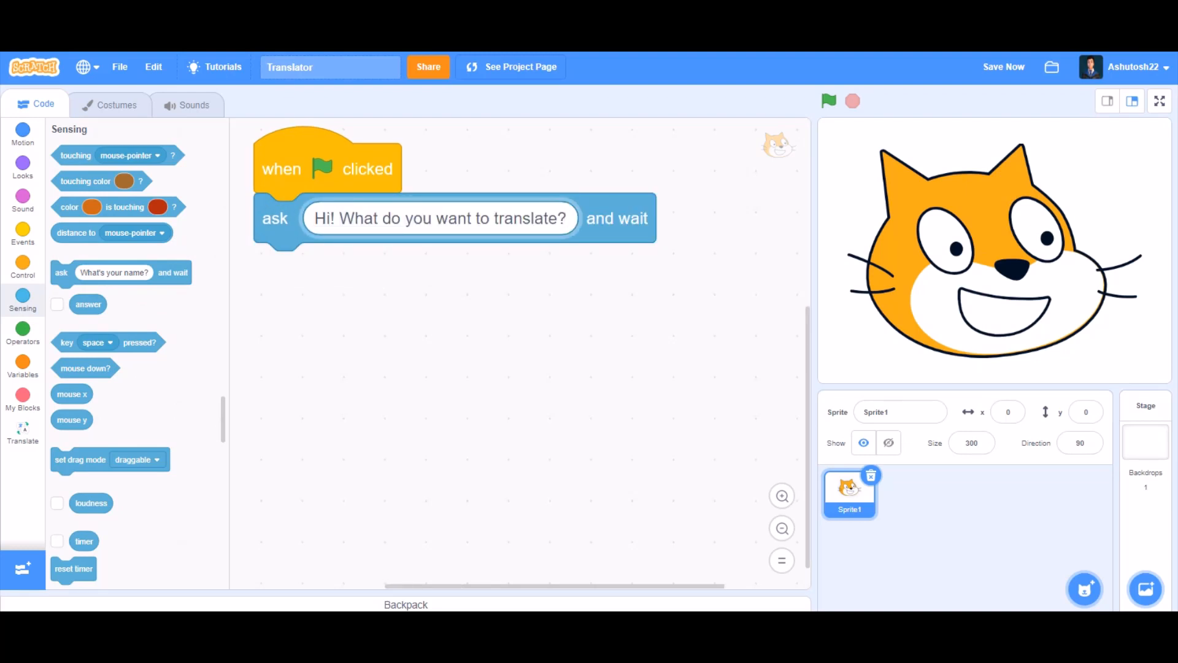
left_click(440, 219)
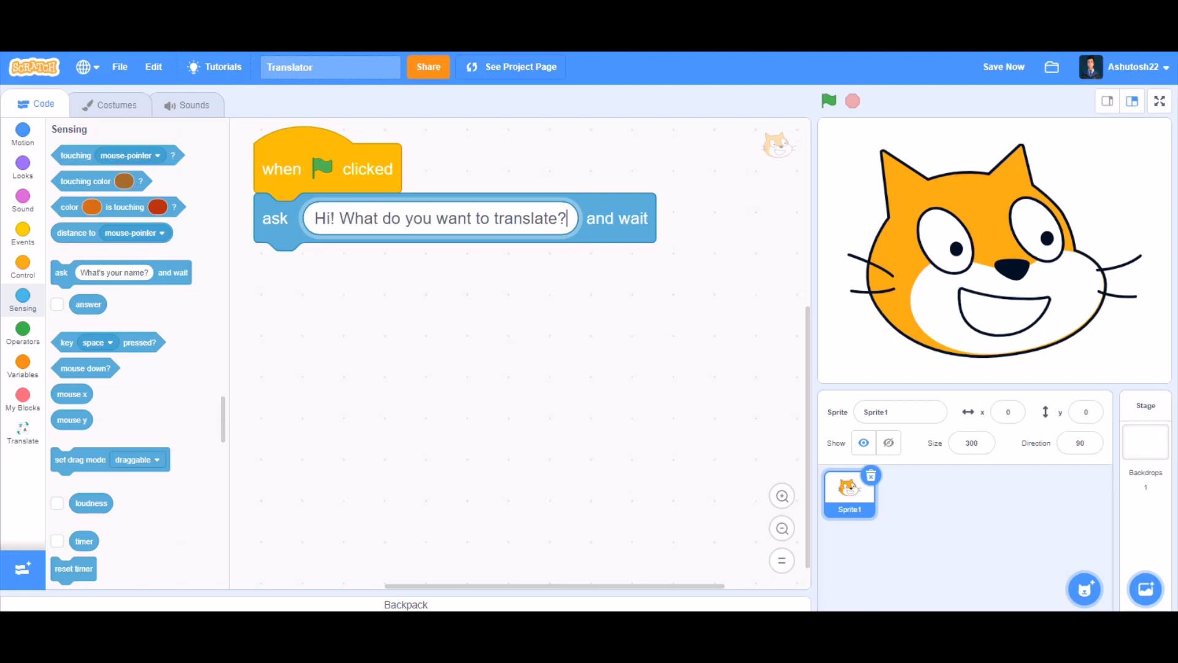
Step: Create a new variable named Word/Sentence
left_click(22, 366)
type("Word/Se")
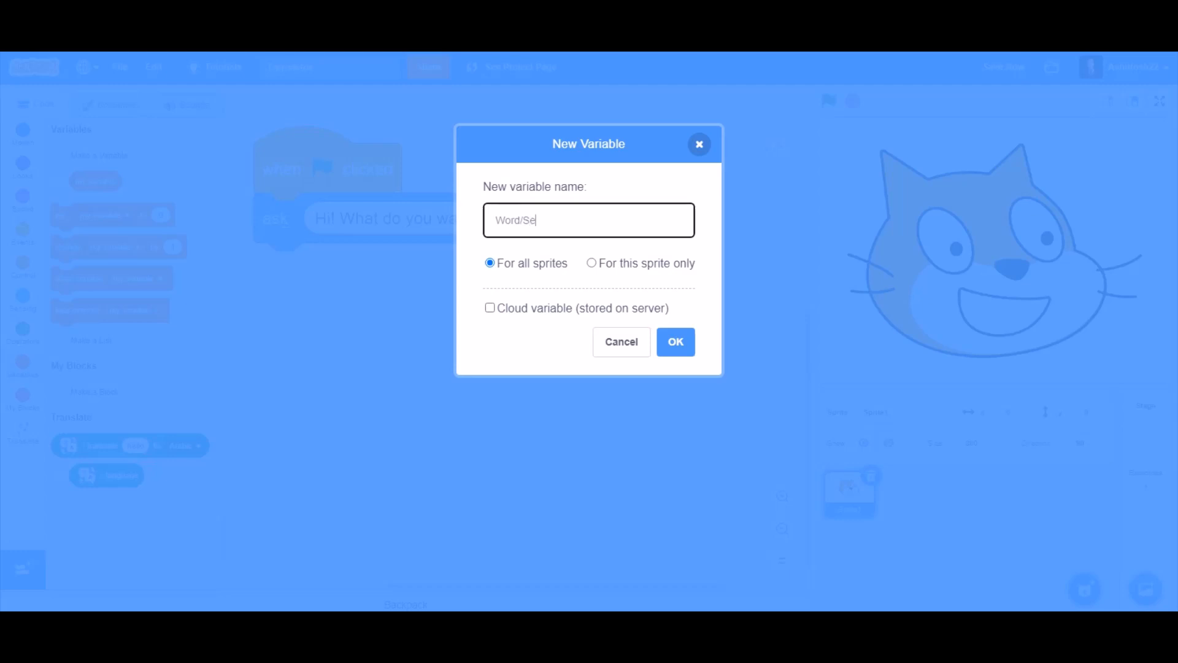
type("ntence")
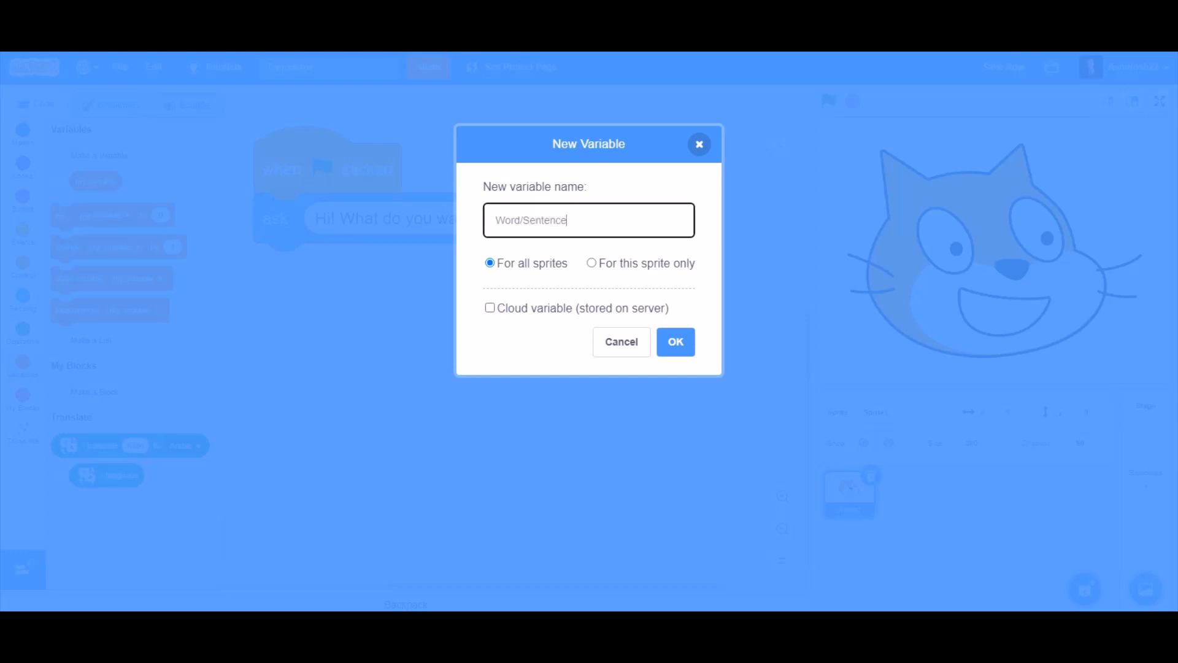
left_click(675, 341)
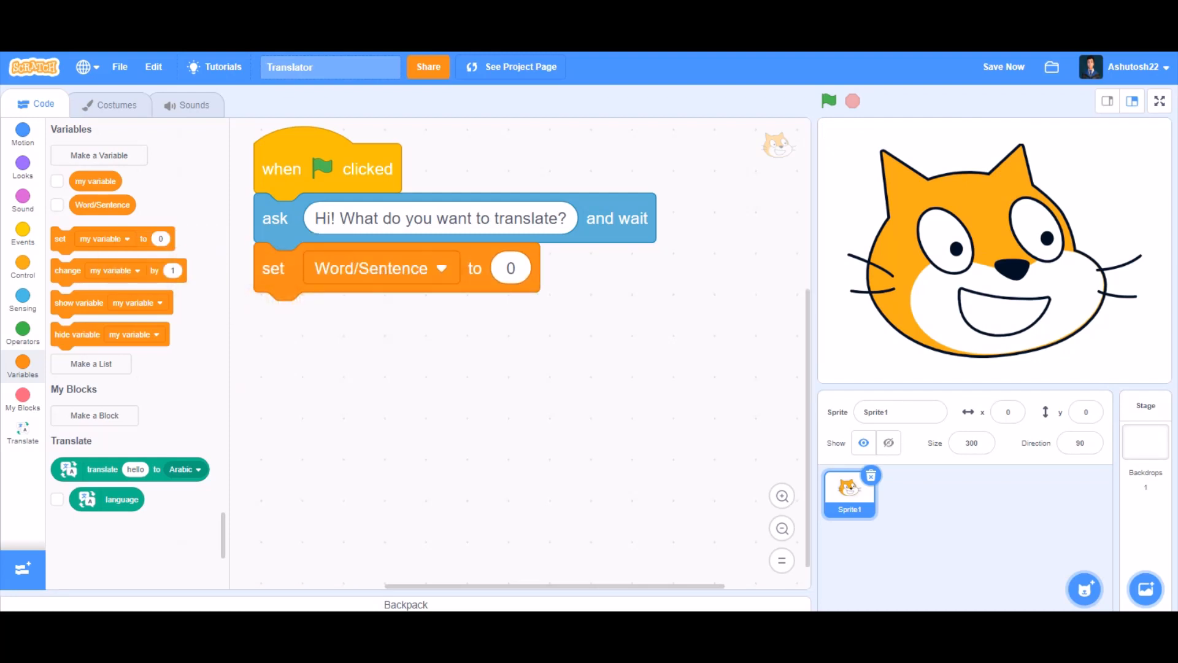
Step: Store the answer in Word/Sentence and ask which language to translate into
left_click(22, 297)
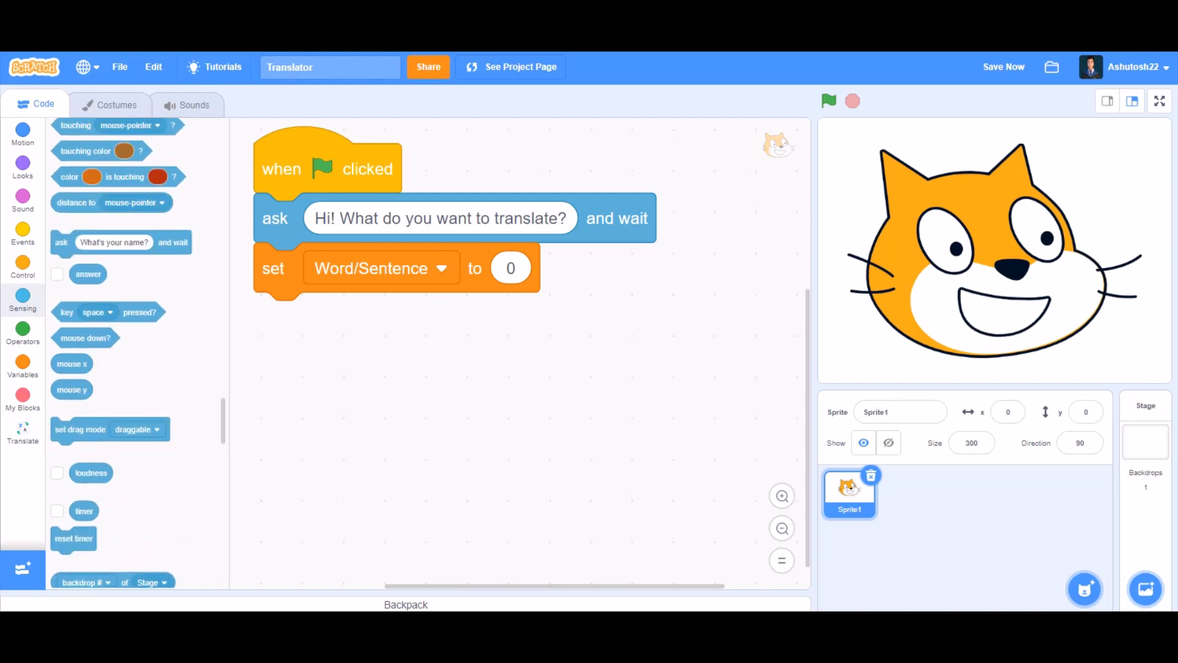
left_click_drag(88, 273, 528, 276)
type("Also, Which language should the word be translated into?")
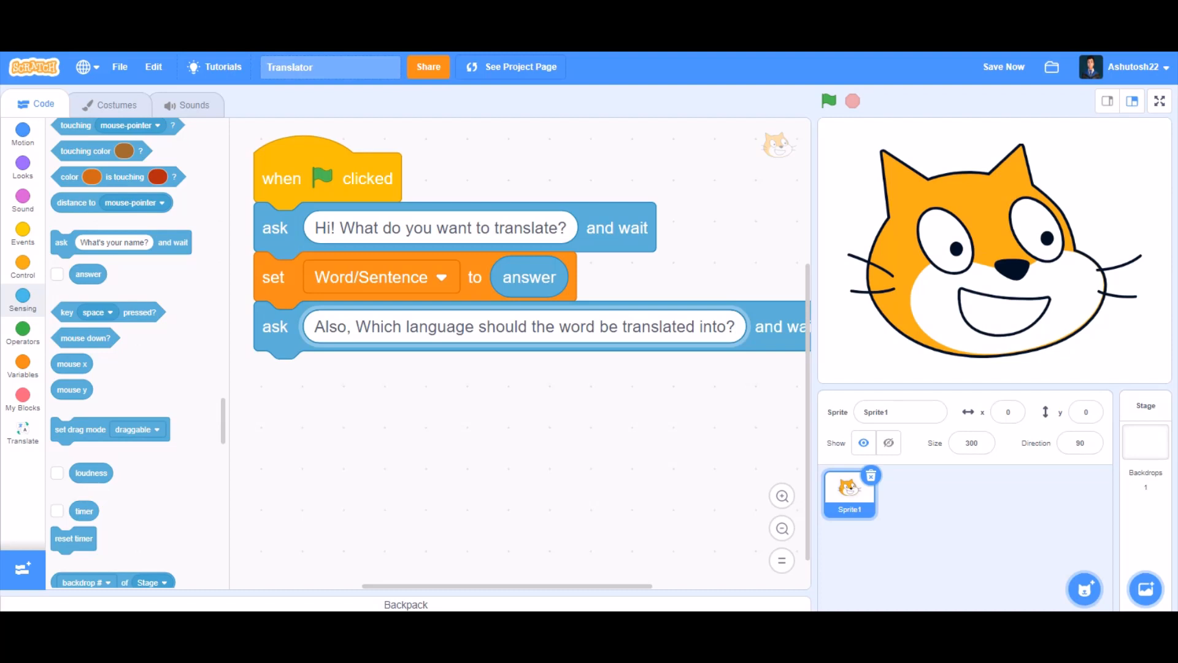
left_click(23, 364)
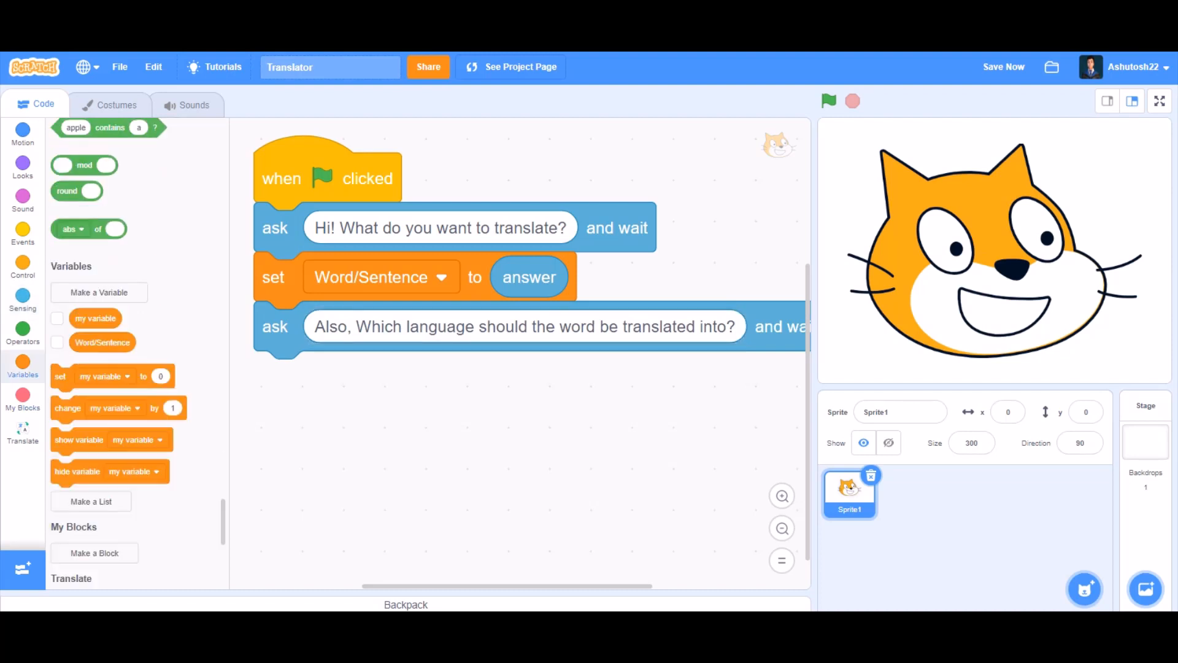
Step: Create a Language variable and set it to the second answer
left_click(99, 293)
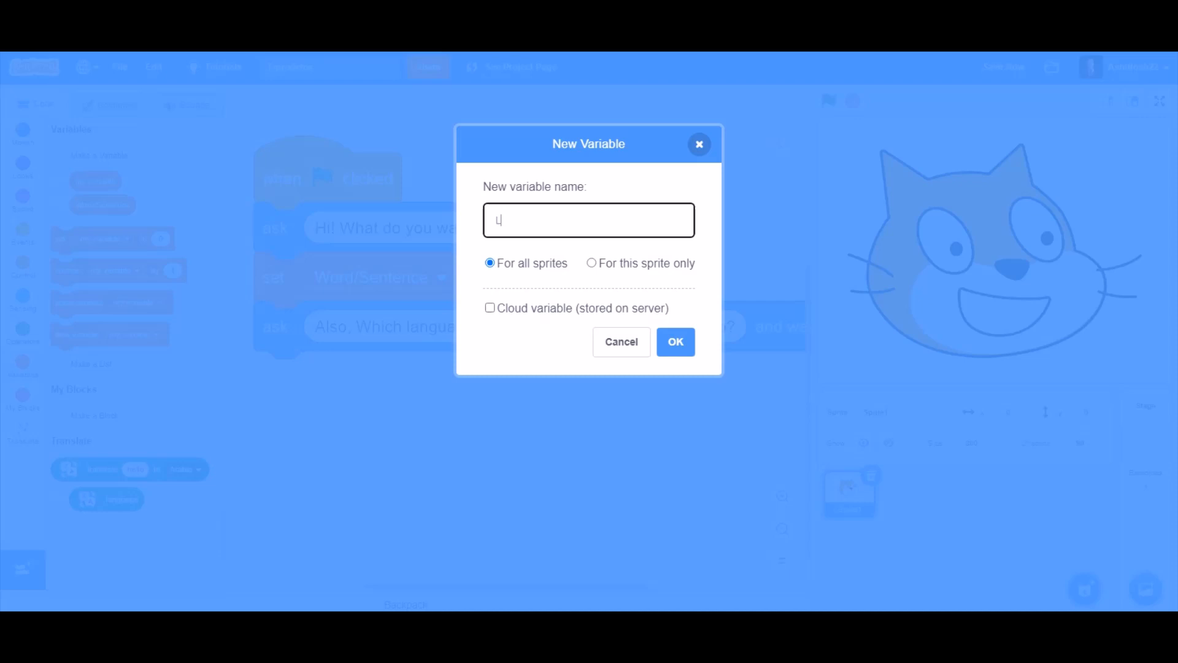
type("Language")
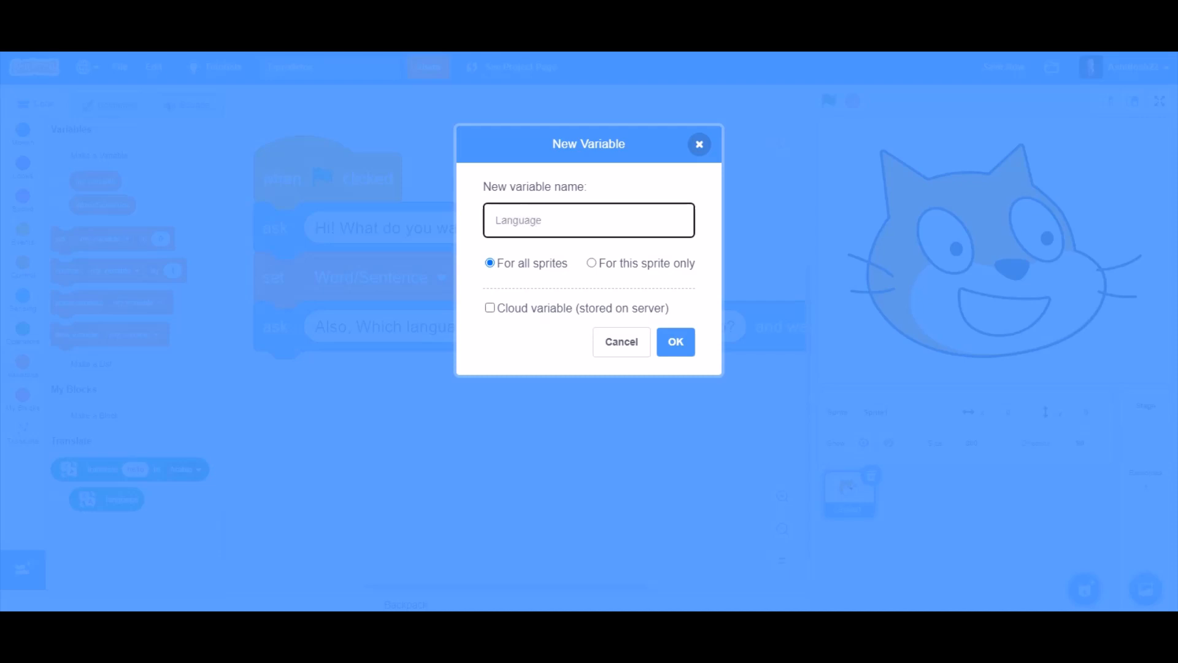
left_click(675, 341)
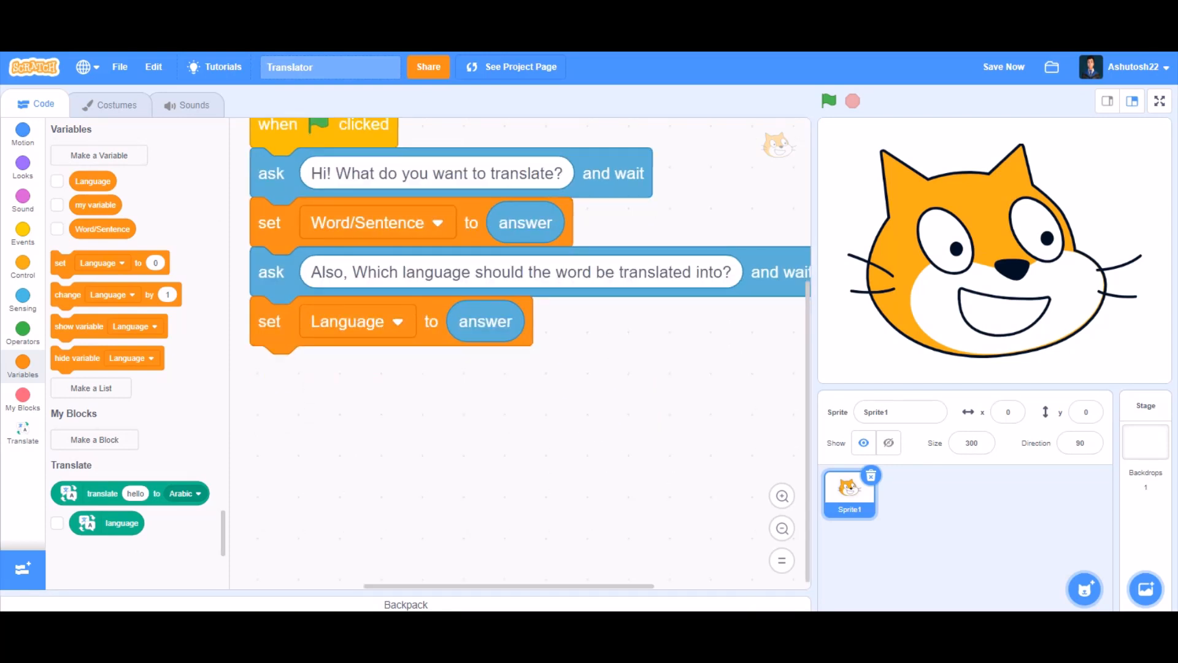
Step: Have the cat say Word/Sentence translated into Language using a say block
left_click(22, 166)
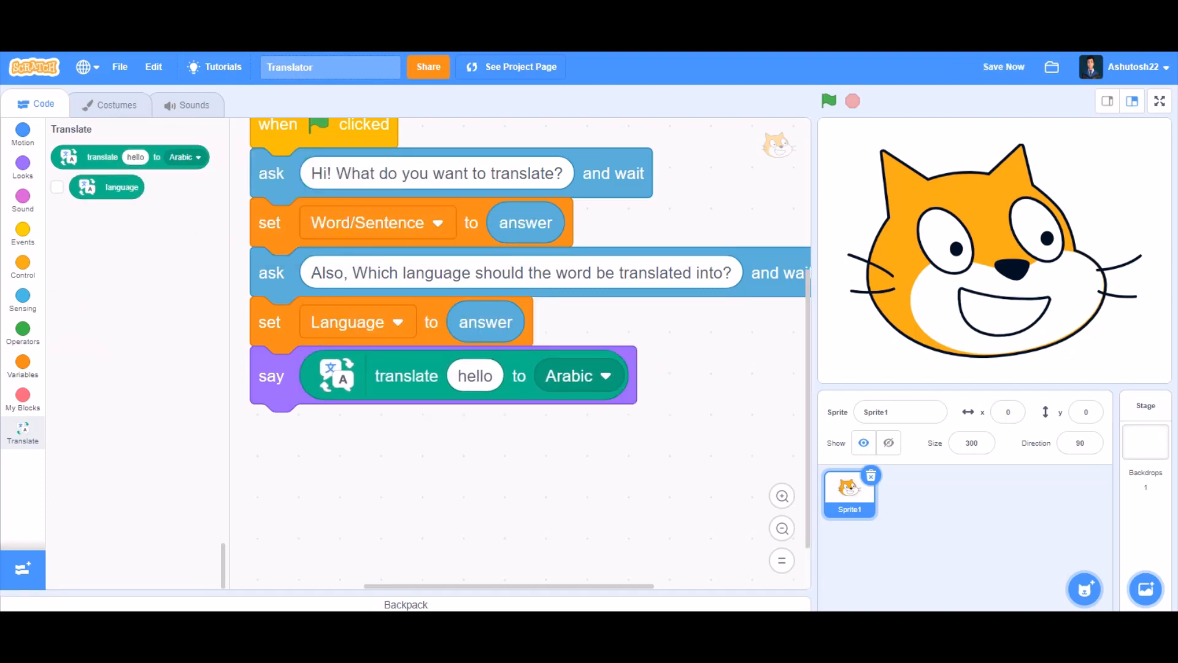
left_click(22, 362)
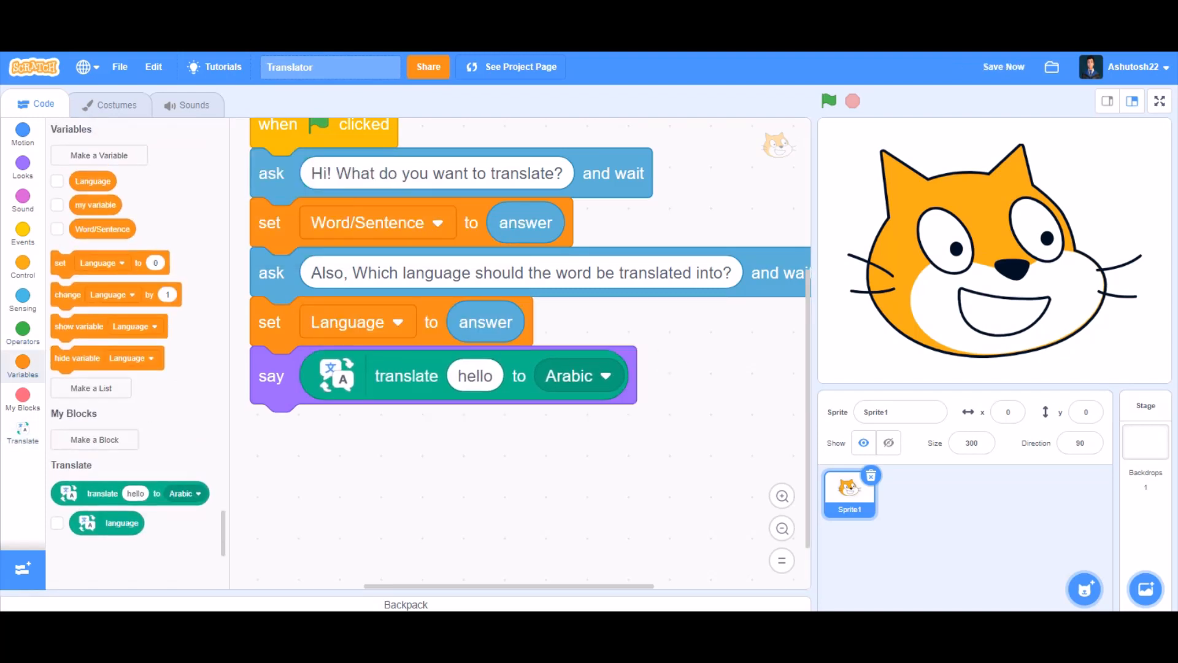
left_click_drag(102, 228, 475, 375)
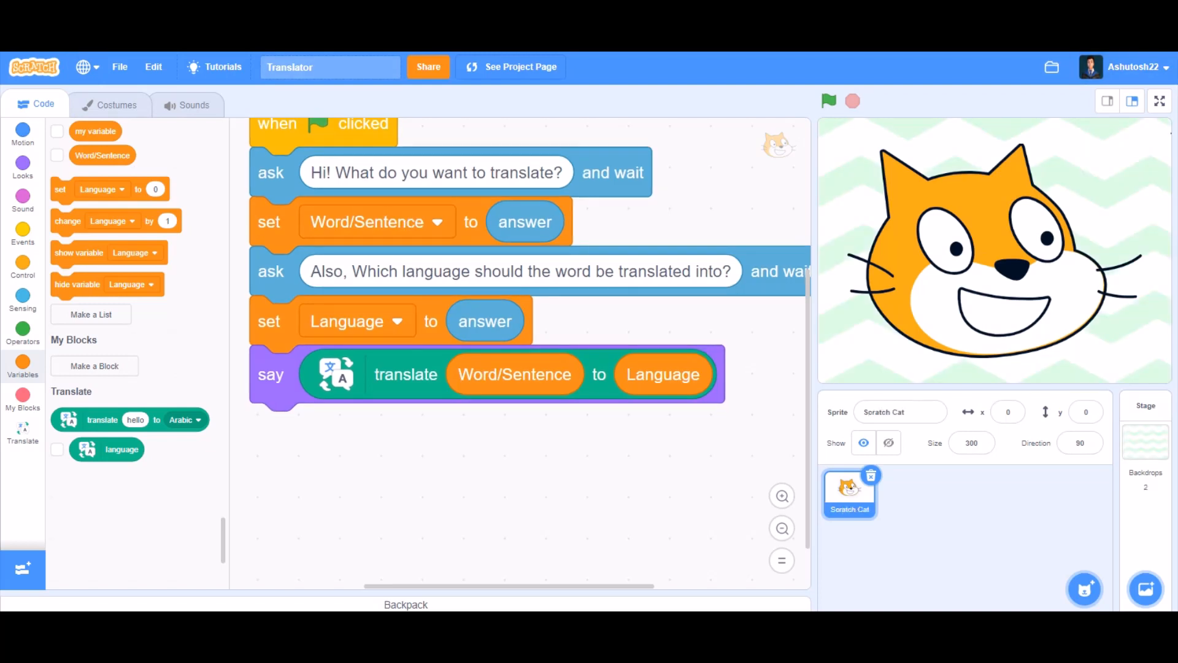
Step: Run the project full-screen, translating "Honesty is the best policy" into French
left_click(1158, 101)
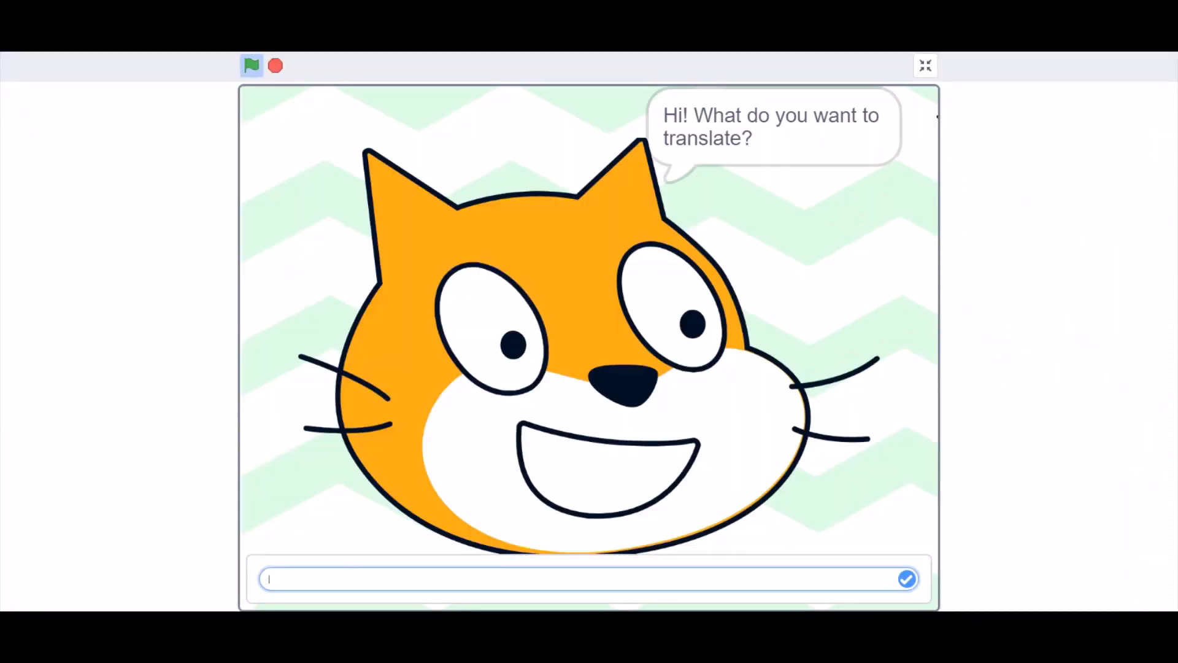
type("Honesty is the best policy")
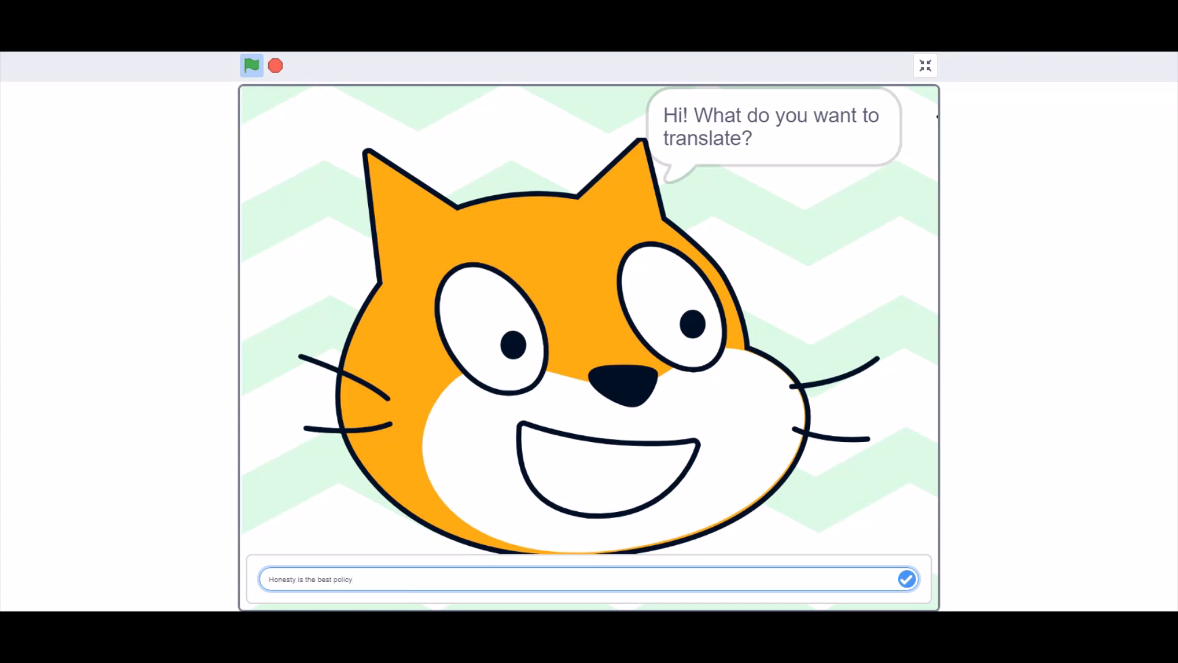
type("fren")
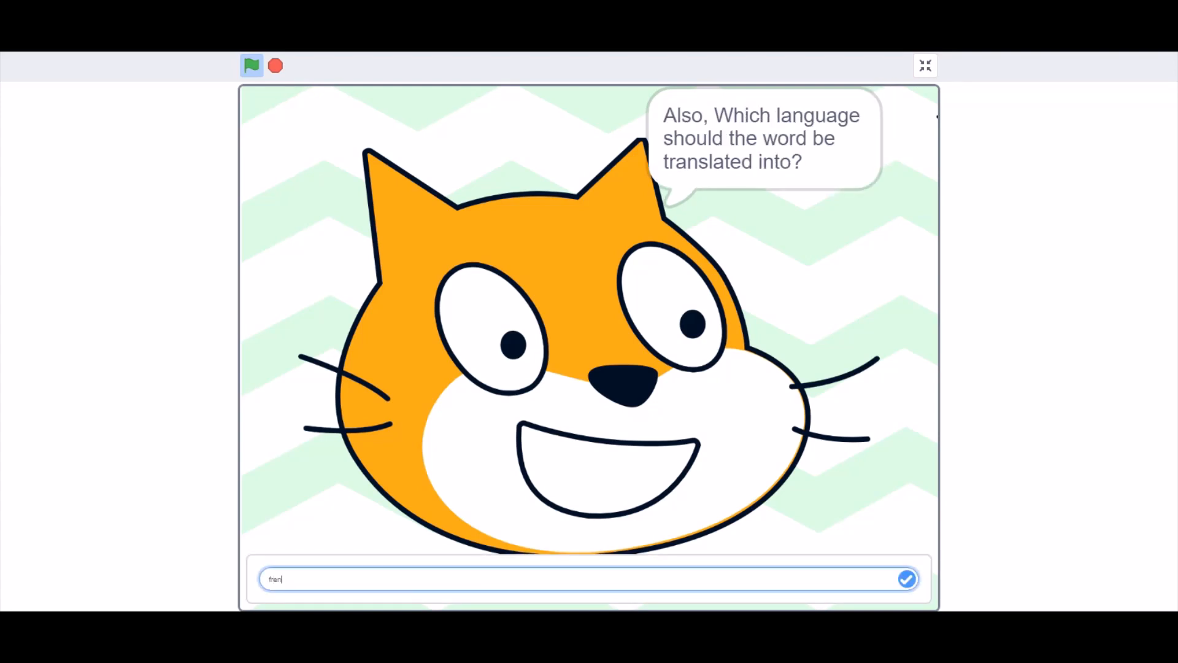
left_click(905, 578)
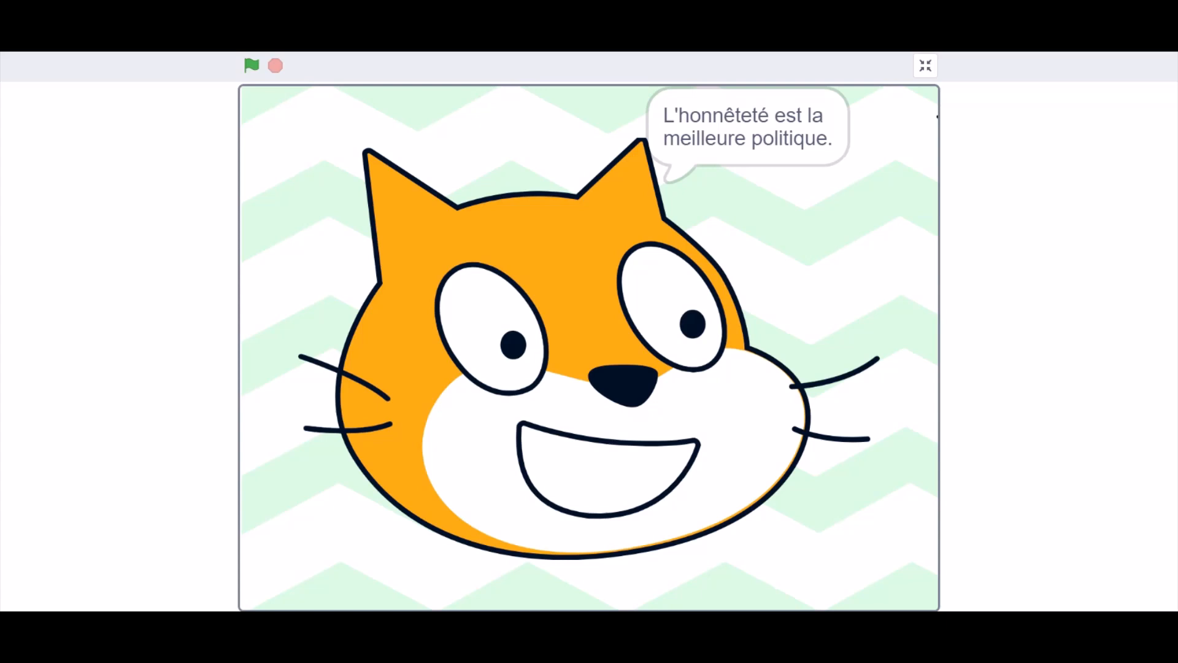
Step: Run it again, translating "We should respect our elders." into German
left_click(250, 65)
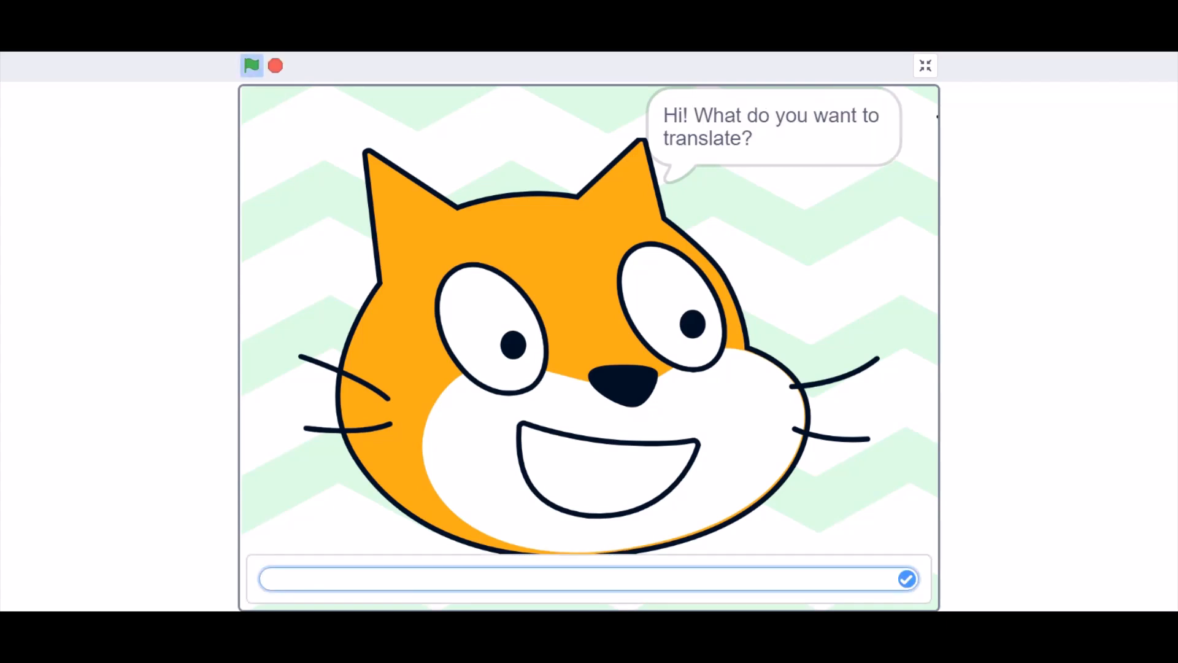
type("We shou")
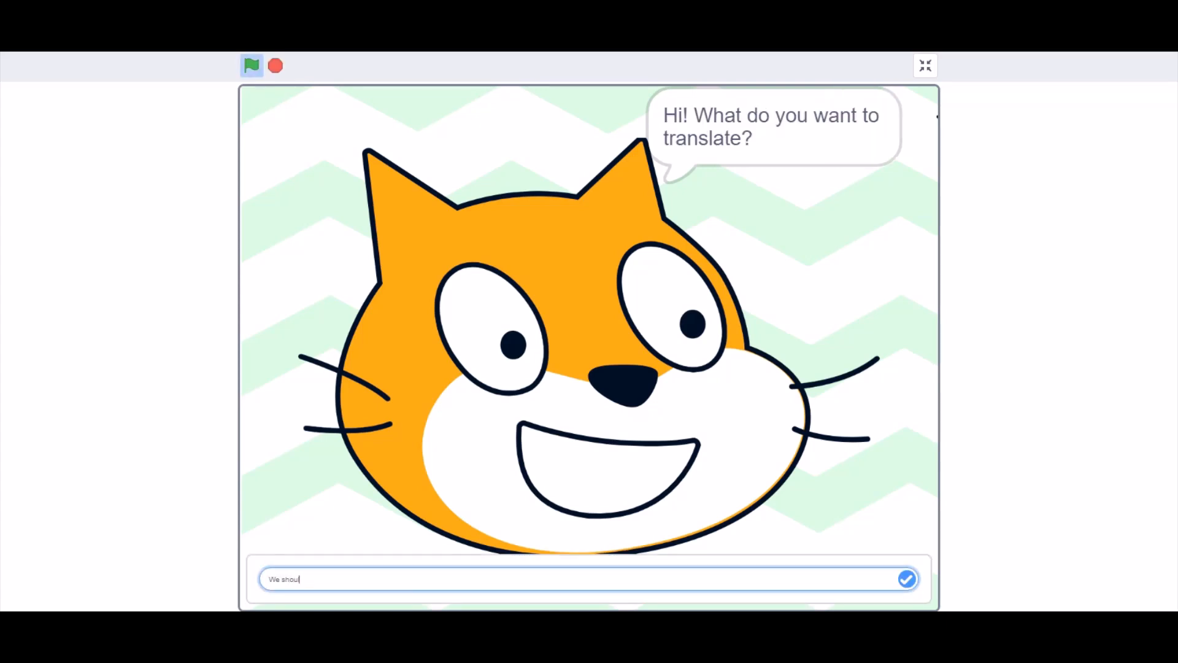
type("ld respect our")
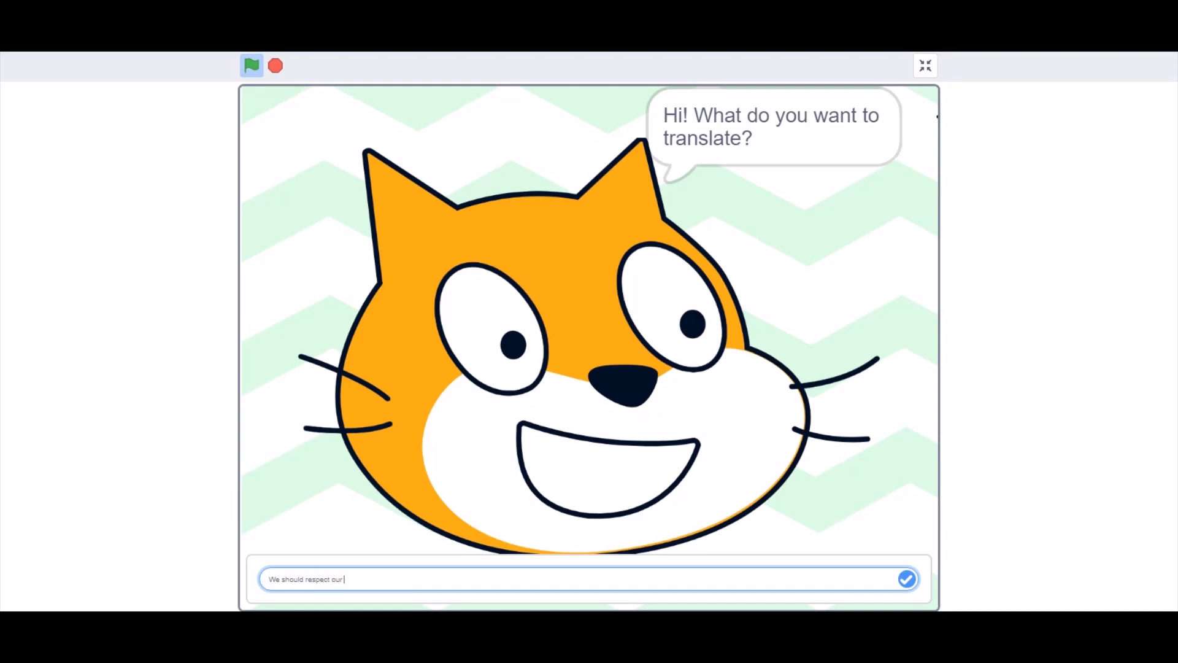
type("elders.")
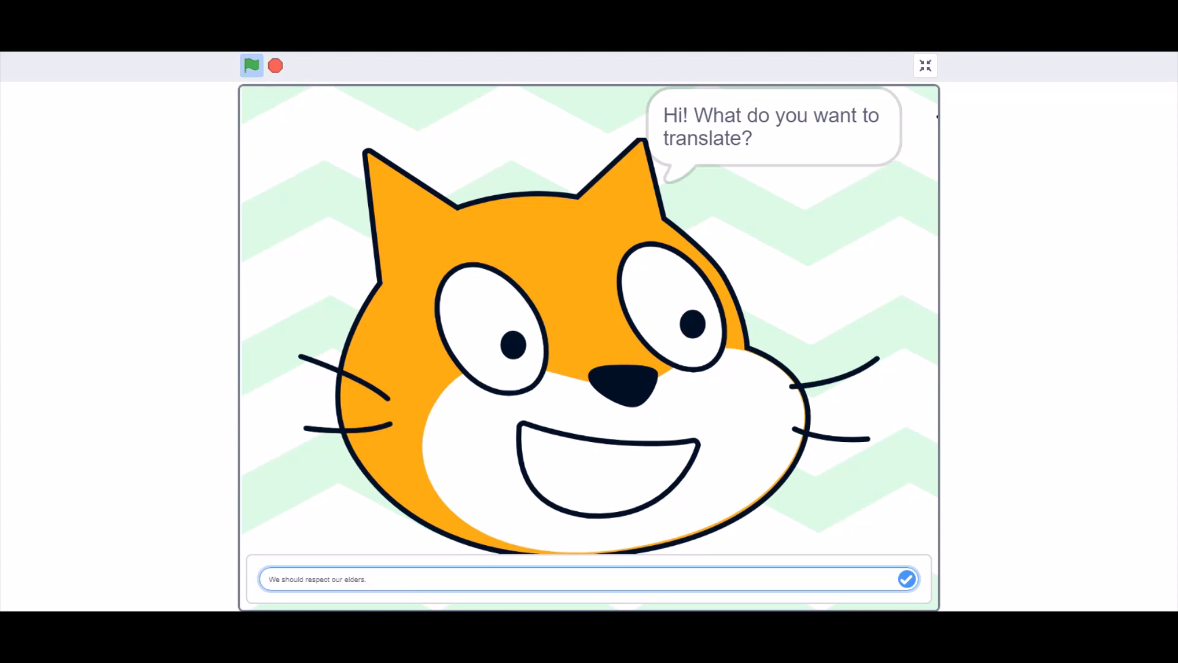
type("german")
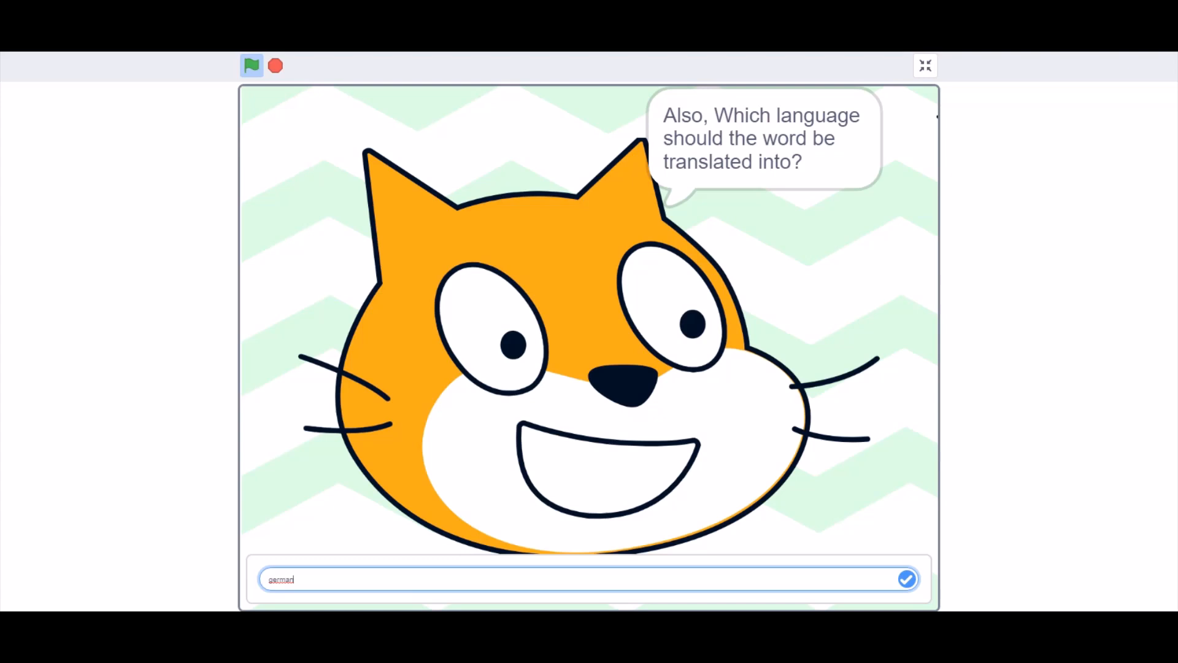
left_click(906, 578)
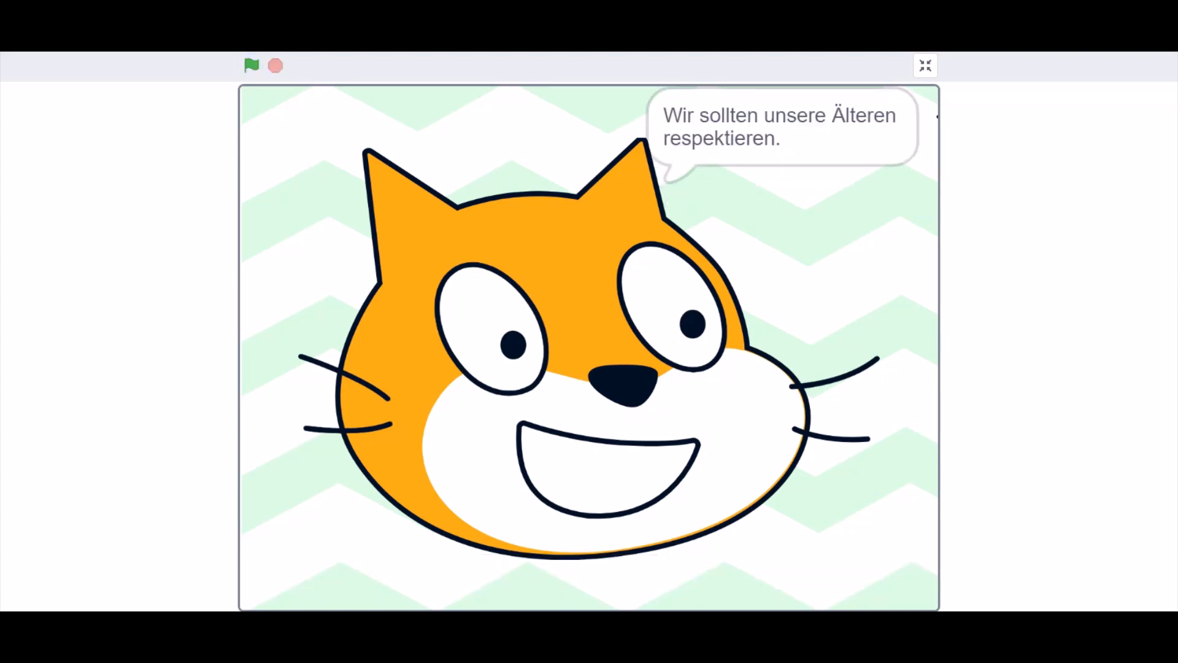